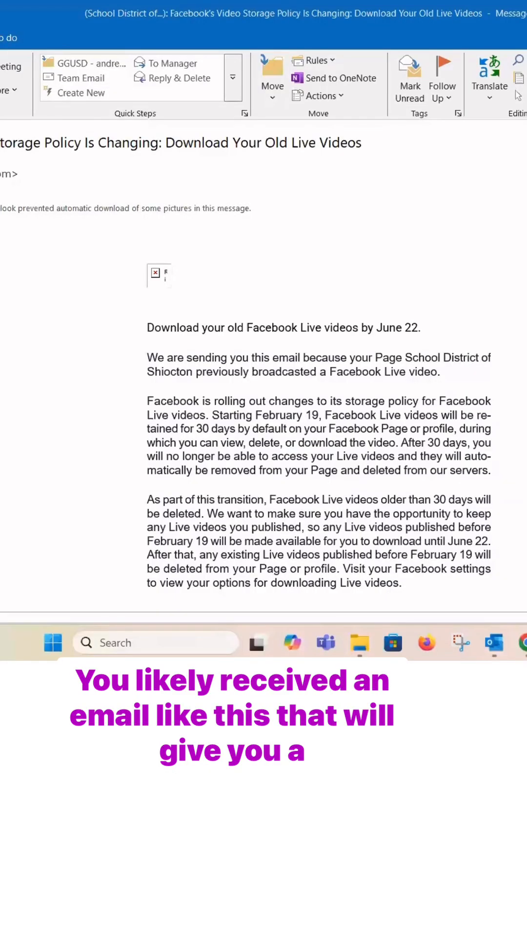
mouse_move(186, 346)
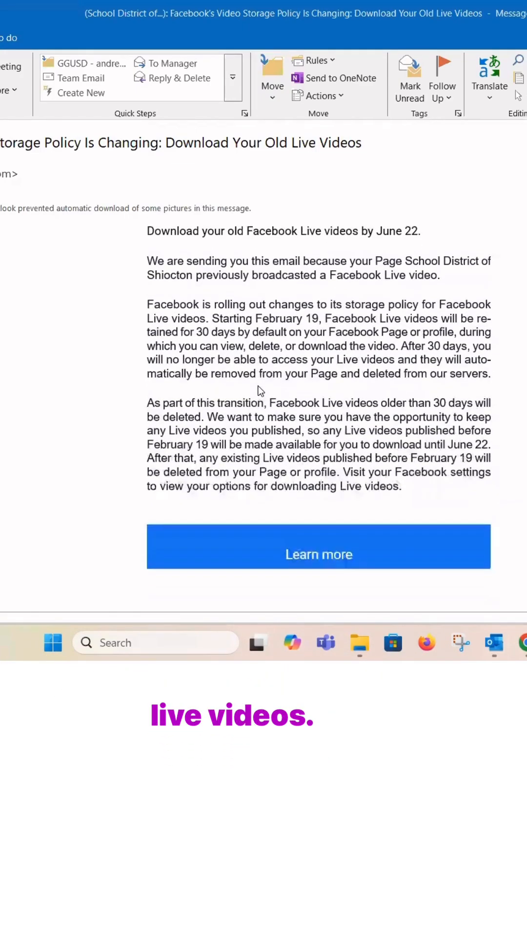
- Go to the Shawano Schools page's Settings from the Manage Page sidebar
scroll(down, 3)
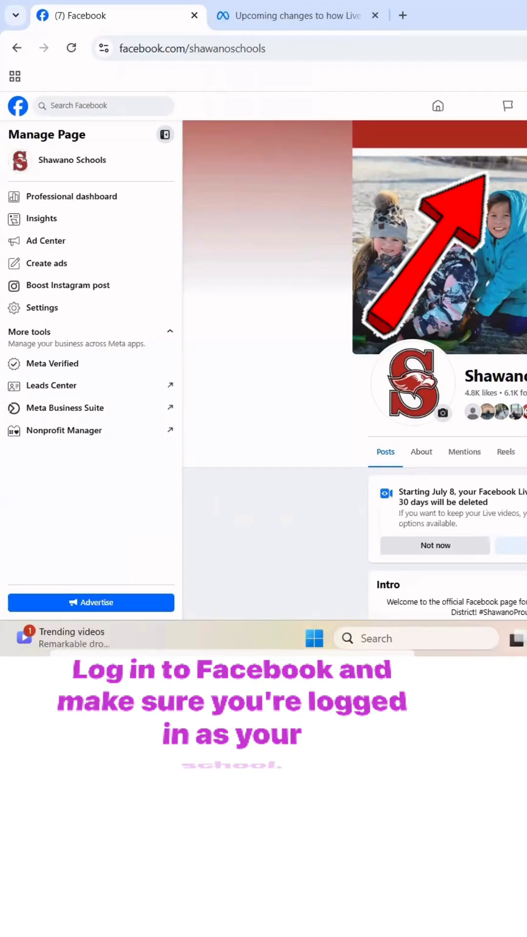
mouse_move(41, 312)
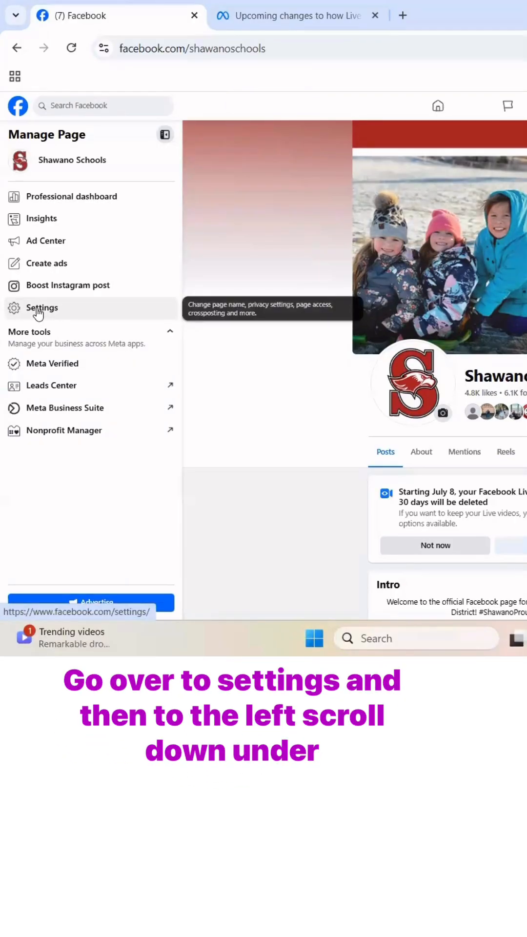
click(41, 308)
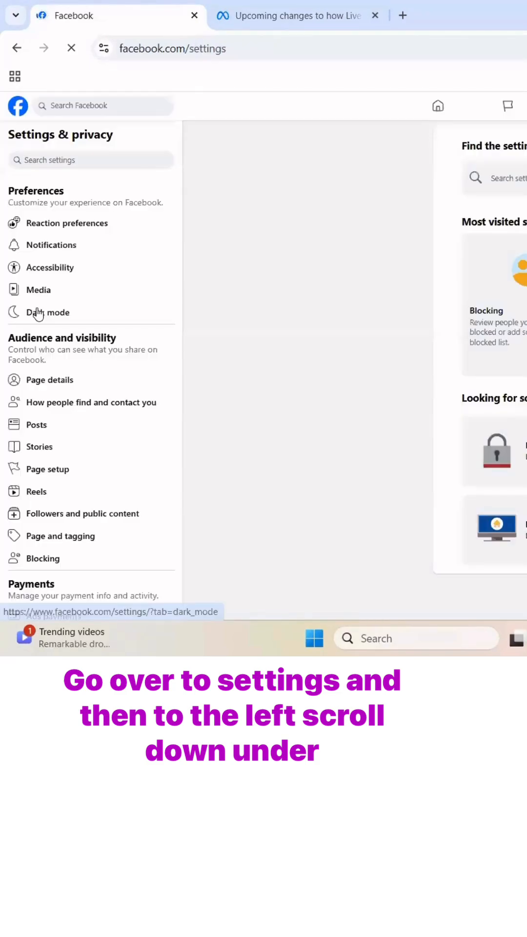
scroll(down, 3)
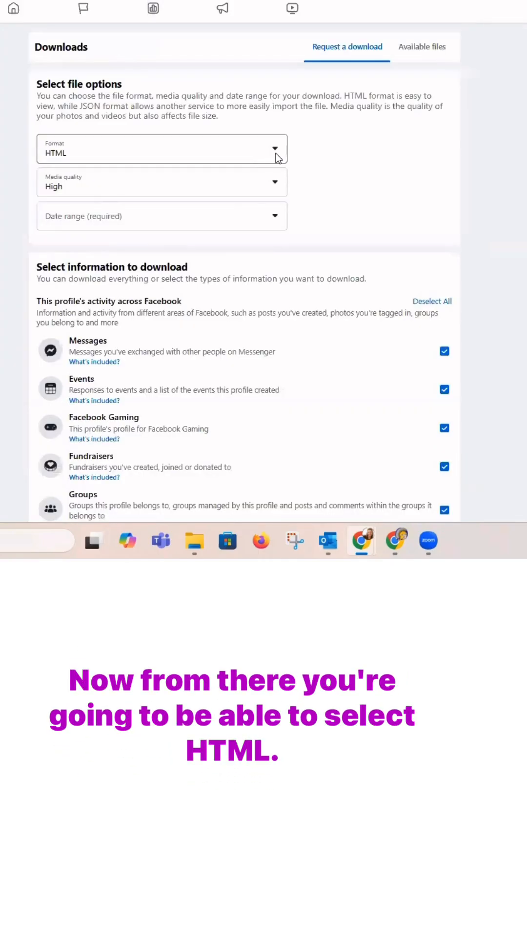
- Keep HTML format, set media quality to Low and date range to All time
click(161, 181)
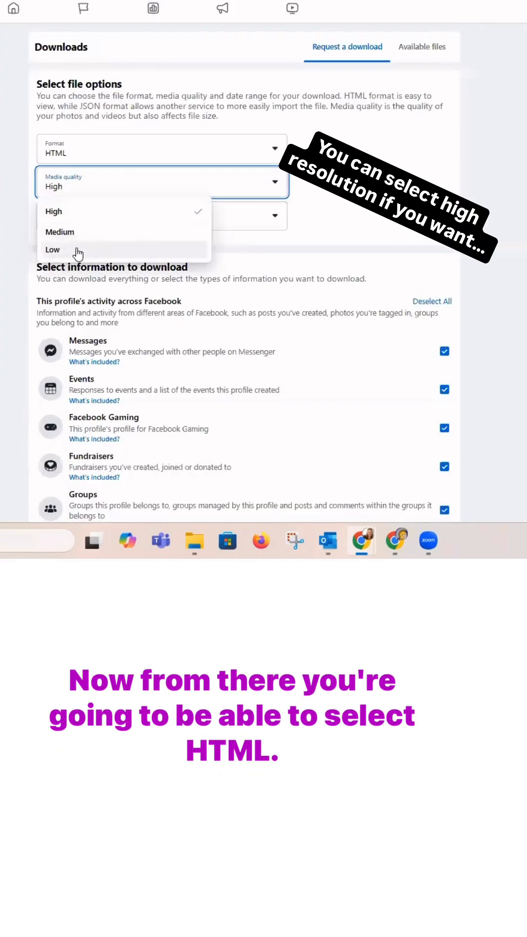
click(51, 250)
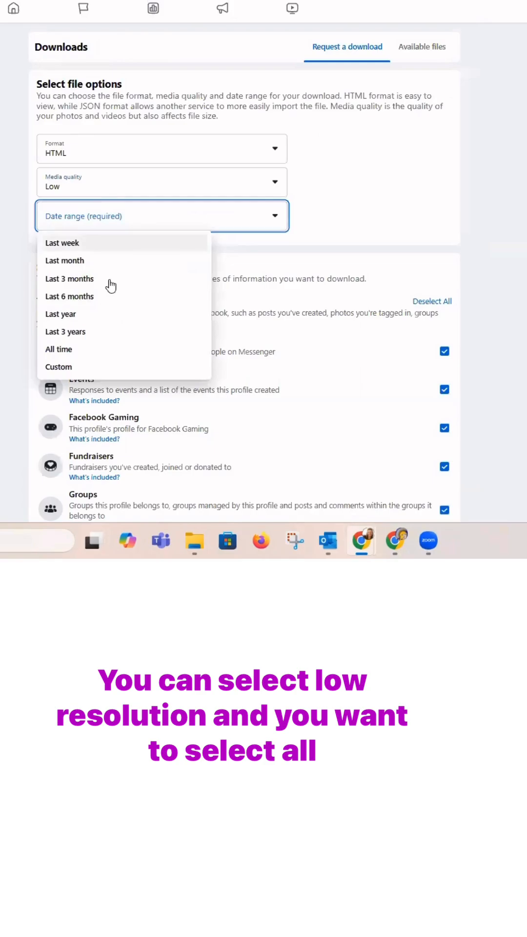
click(58, 350)
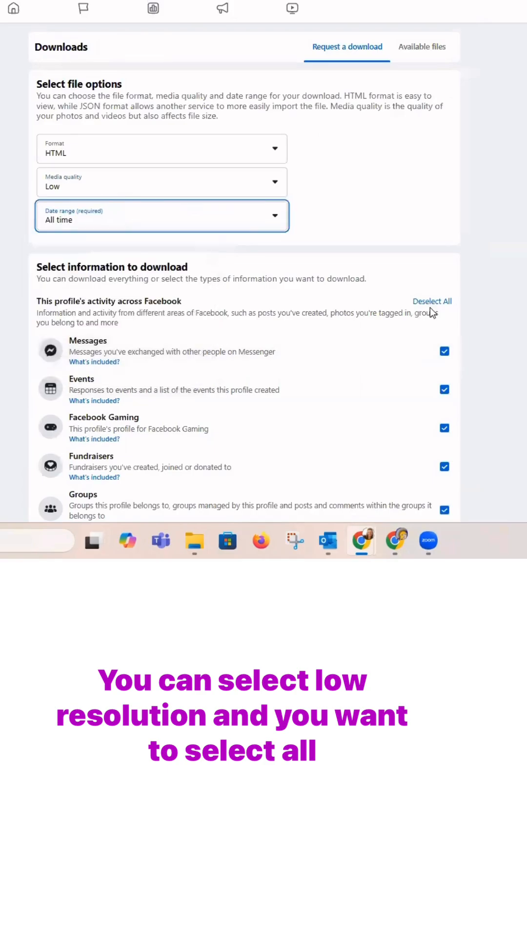
- Deselect all categories, keep only Live Videos, and submit the download request
click(431, 301)
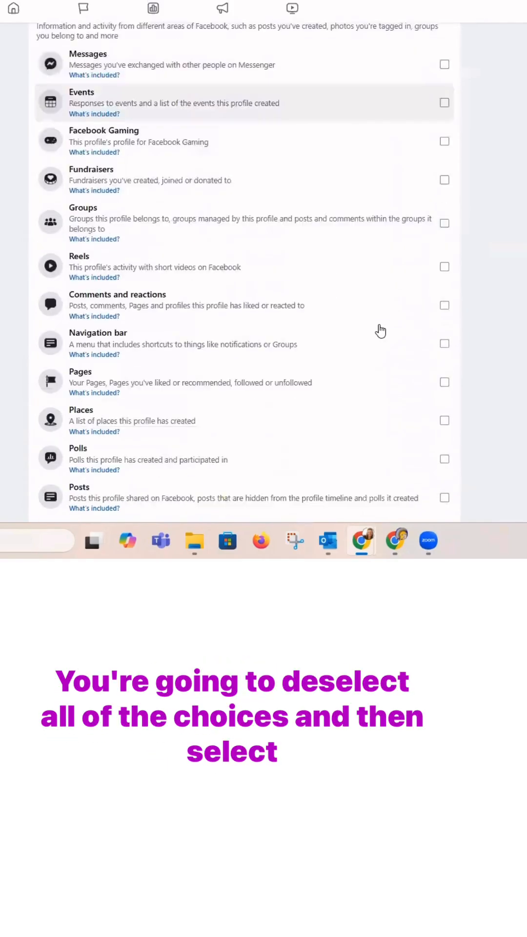
scroll(down, 3)
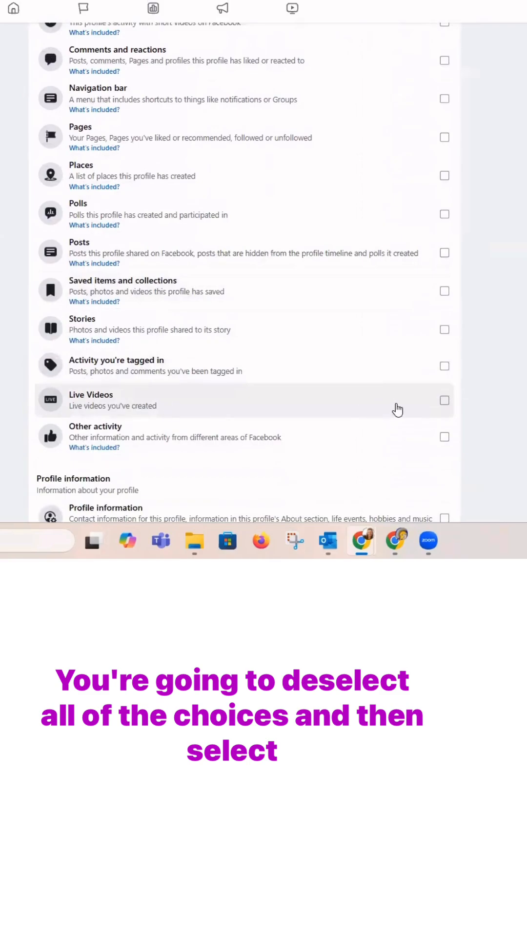
click(444, 400)
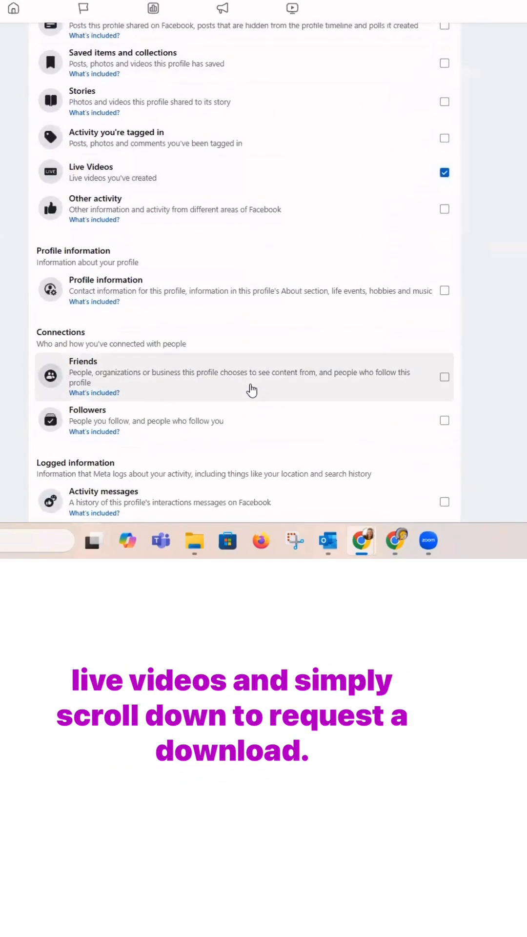
scroll(down, 3)
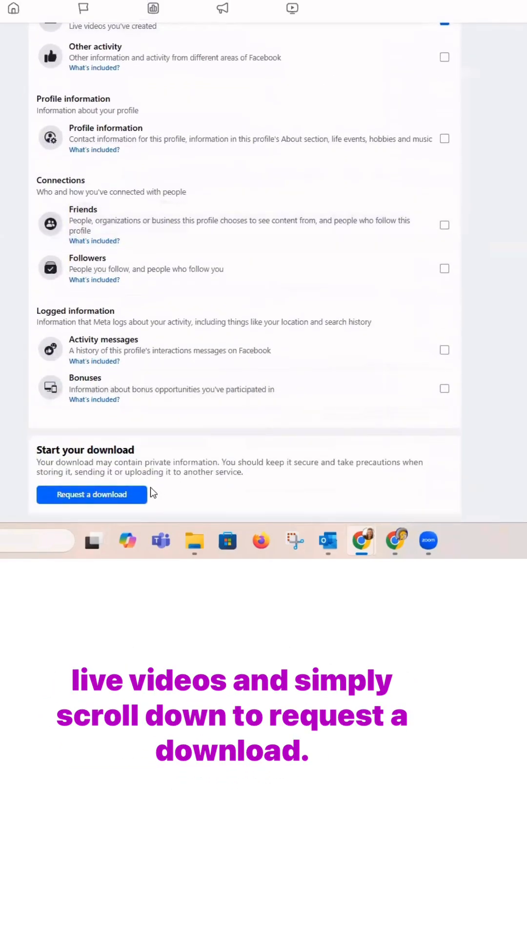
mouse_move(98, 510)
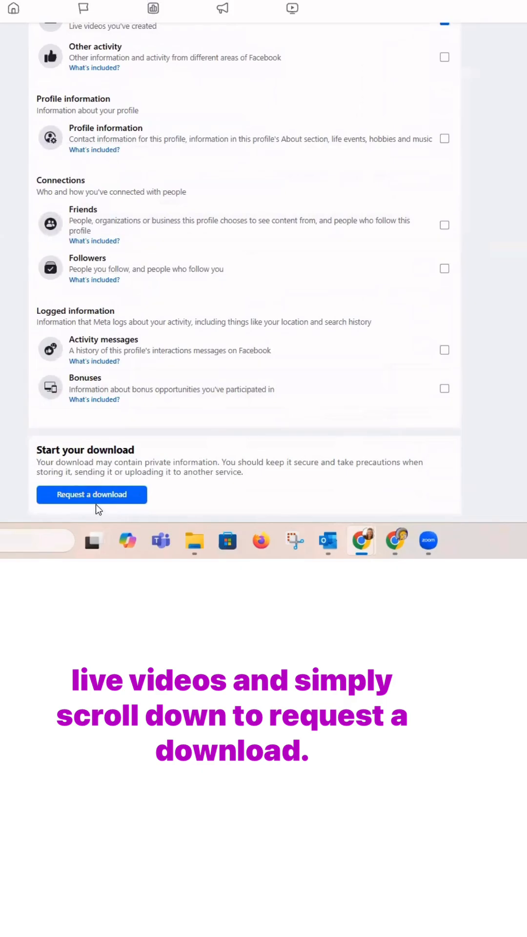
click(92, 494)
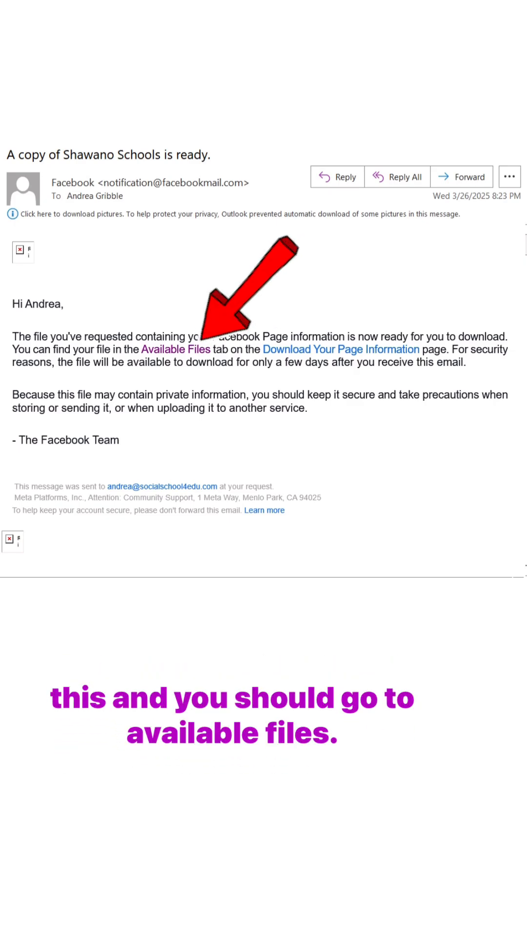
- Follow the Available Files link in the 'A copy of Shawano Schools is ready' email
click(175, 349)
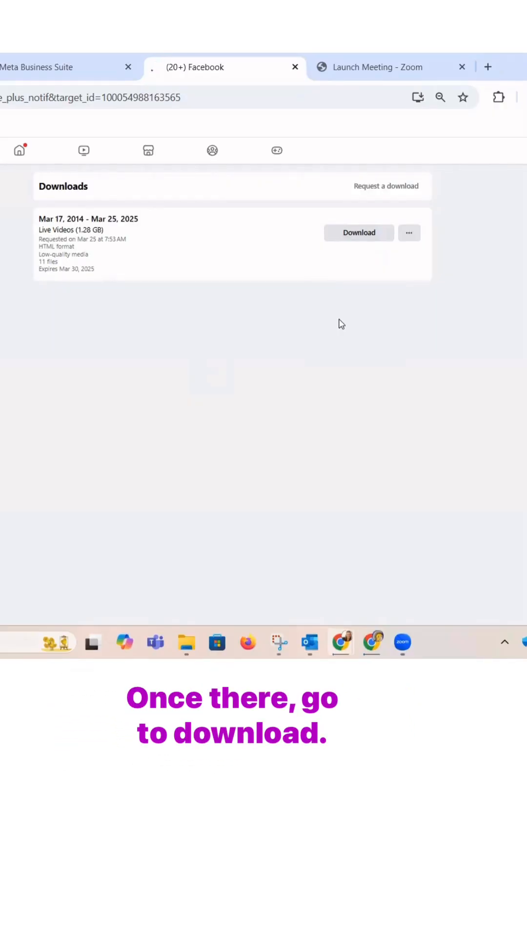
- Download one of the eleven parts of the Live Videos archive from Available files
click(359, 233)
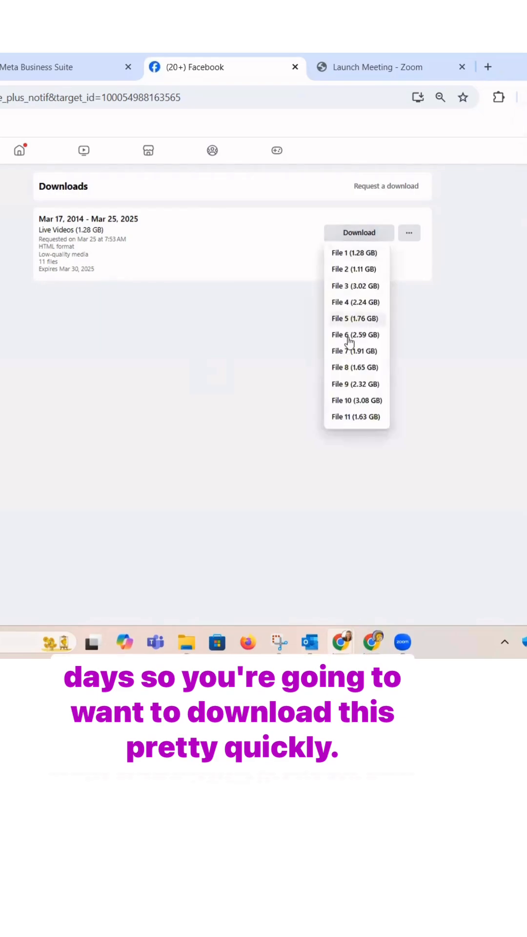
click(349, 355)
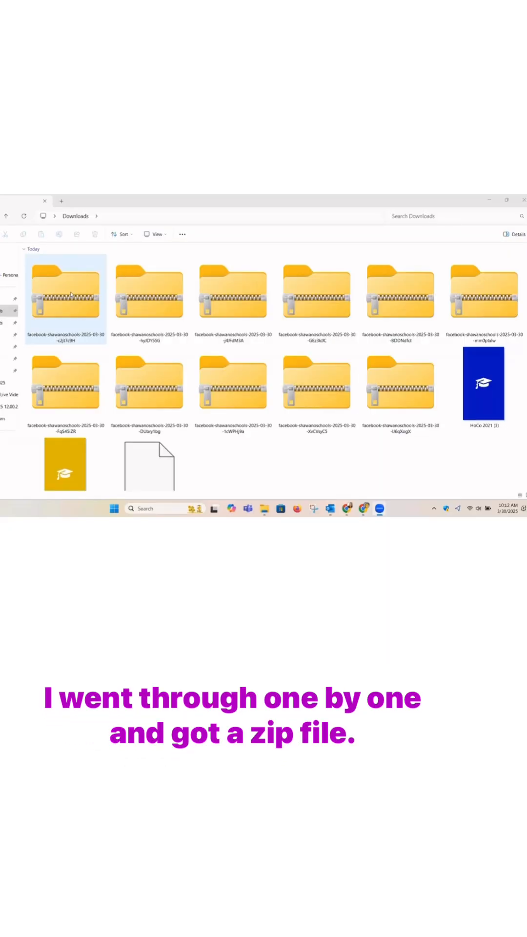
- Open the first downloaded Facebook zip archive in Downloads for extraction
click(65, 293)
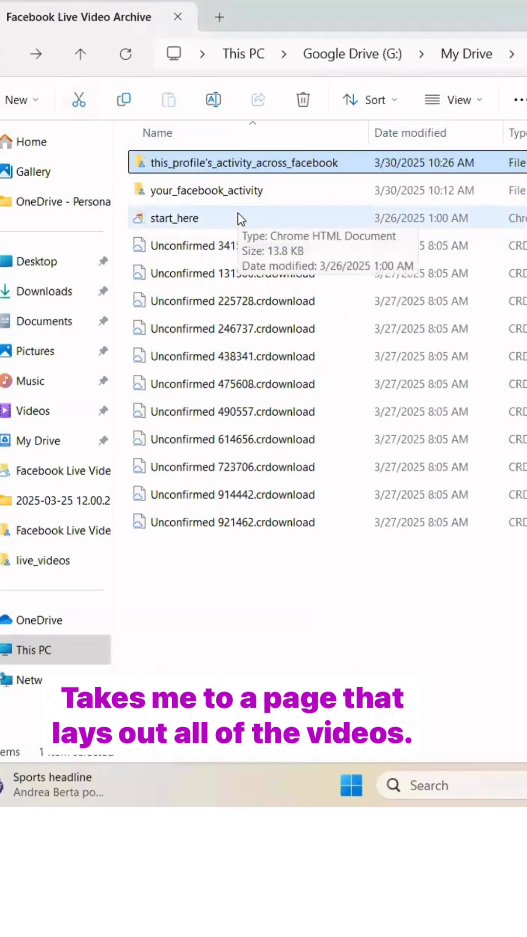
- Launch start_here.html and view the archived Live Videos list
double_click(173, 219)
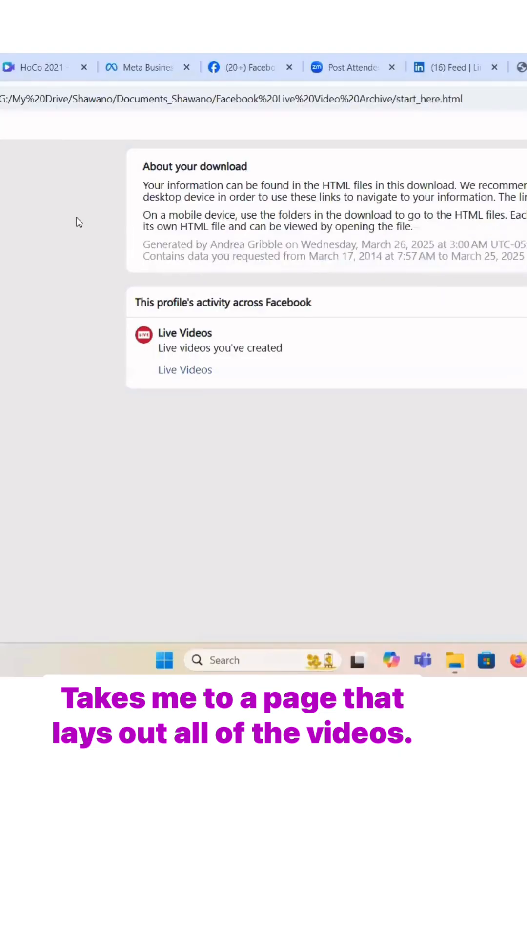
click(184, 369)
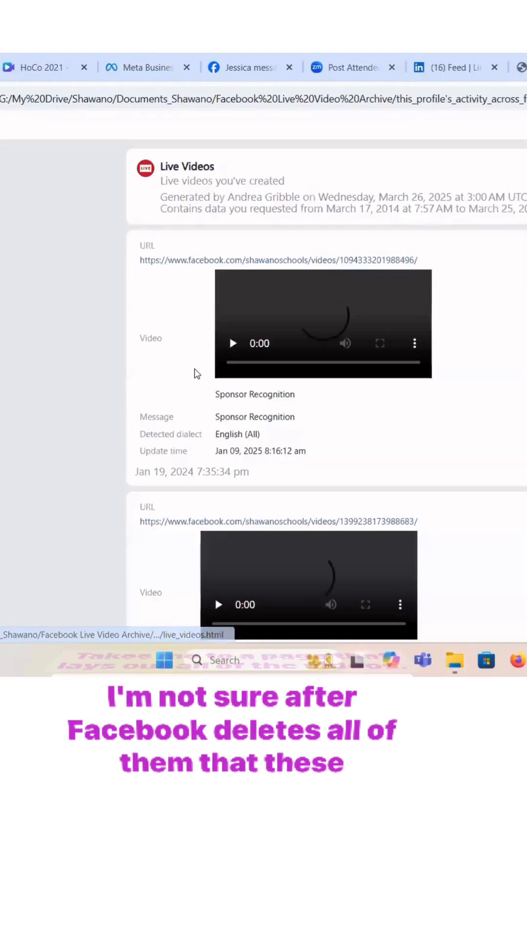